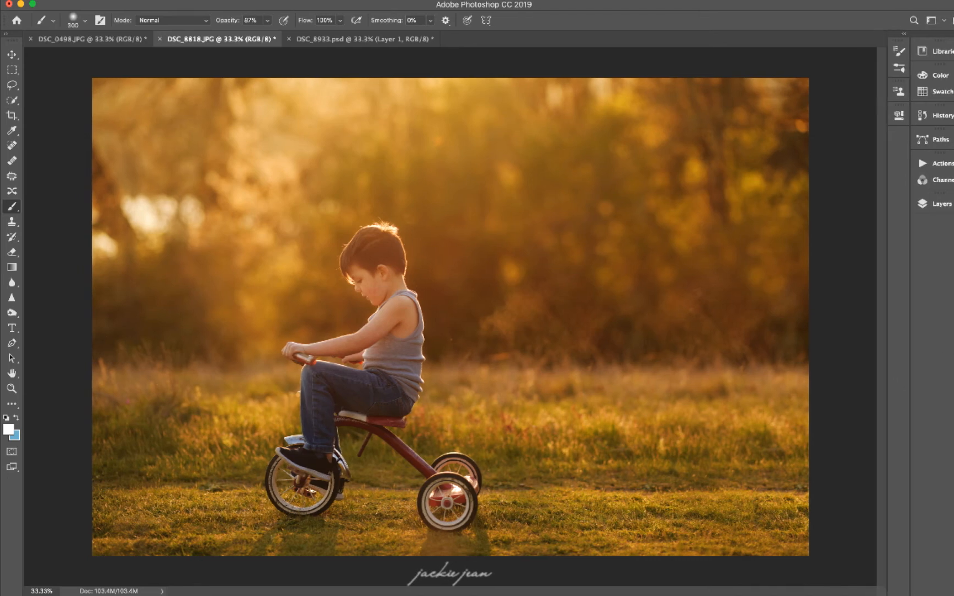
- Play the Sunburst, Sunburst 2, 3, 4 and 5 actions to stack five light-ray layers
{"action": "left_click", "coordinate": [931, 164]}
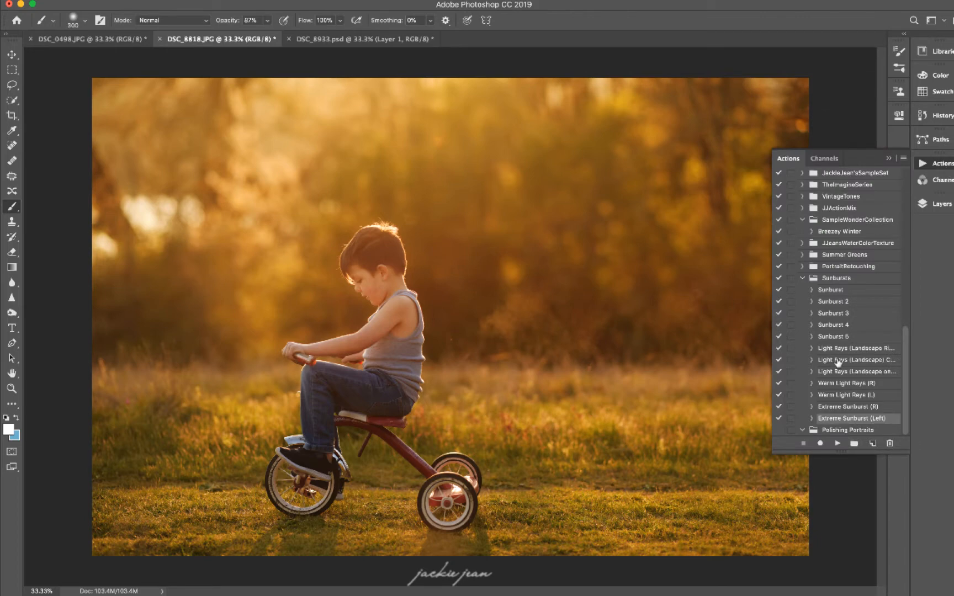
{"action": "left_click", "coordinate": [839, 290]}
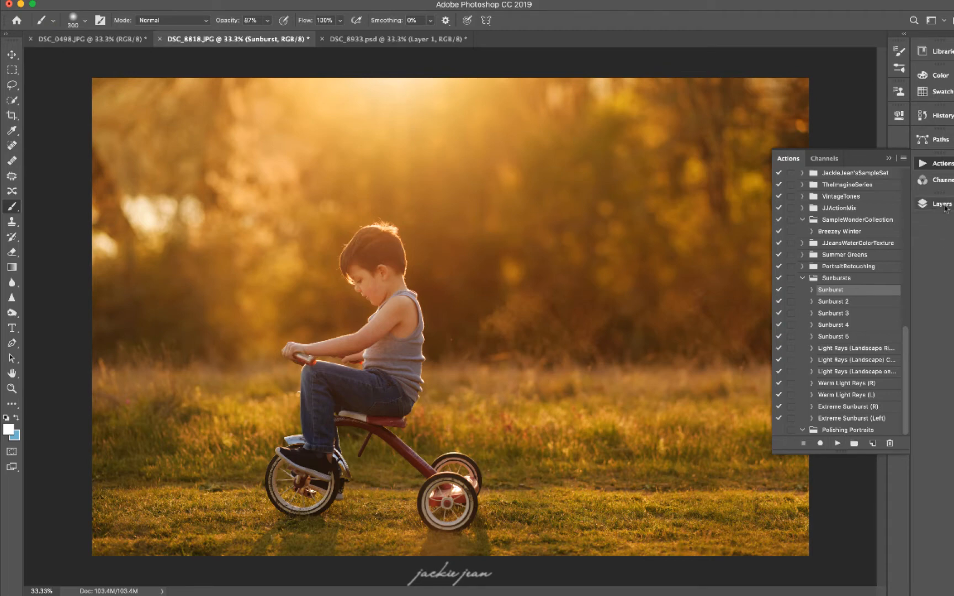
{"action": "left_click", "coordinate": [834, 301]}
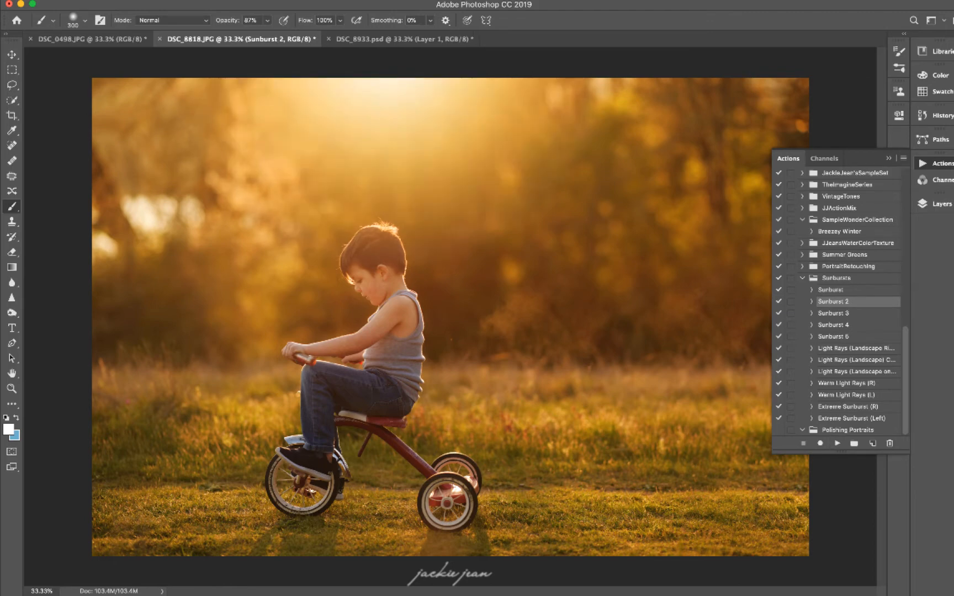
{"action": "left_click", "coordinate": [940, 204]}
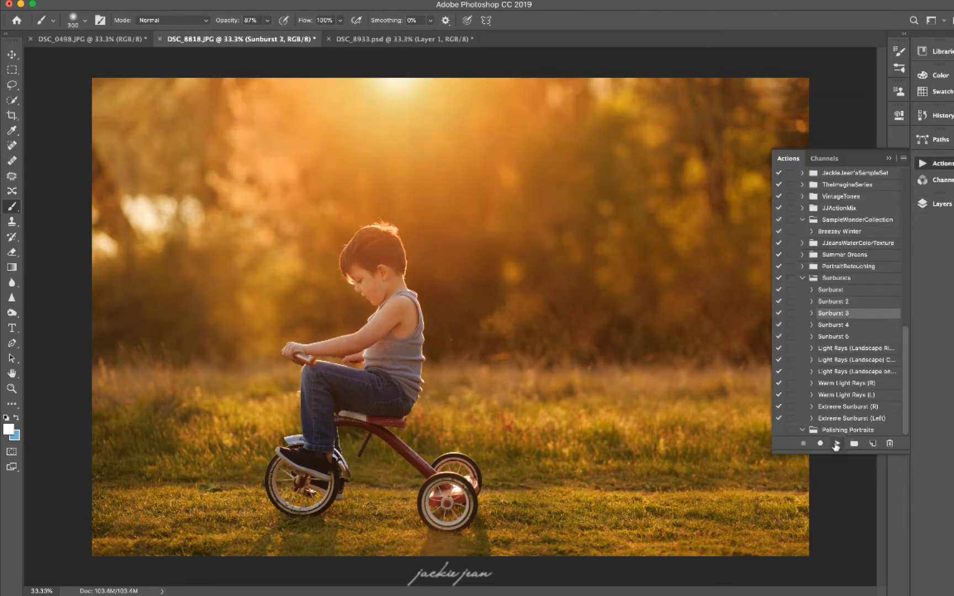
{"action": "left_click", "coordinate": [941, 203]}
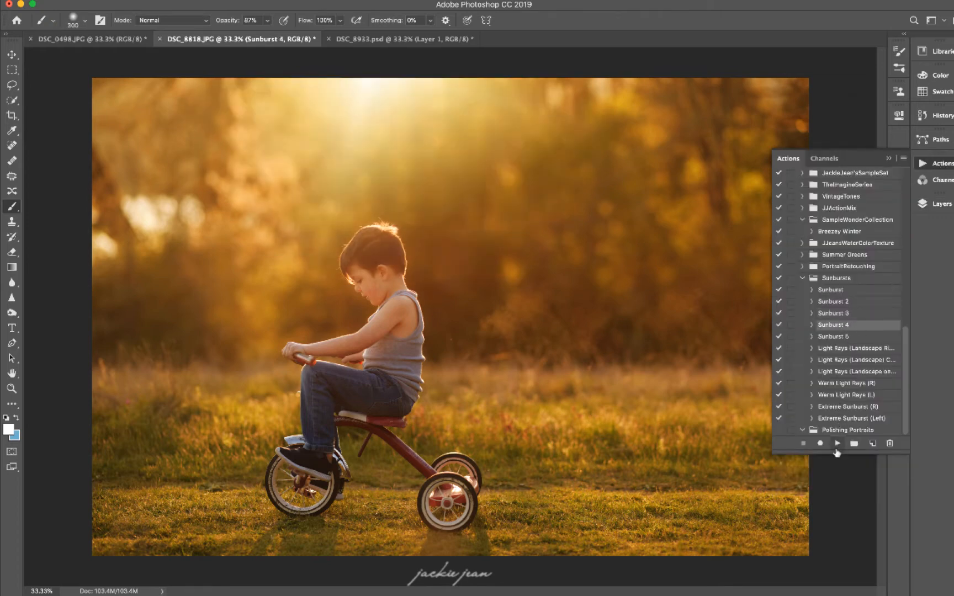
{"action": "left_click", "coordinate": [941, 204]}
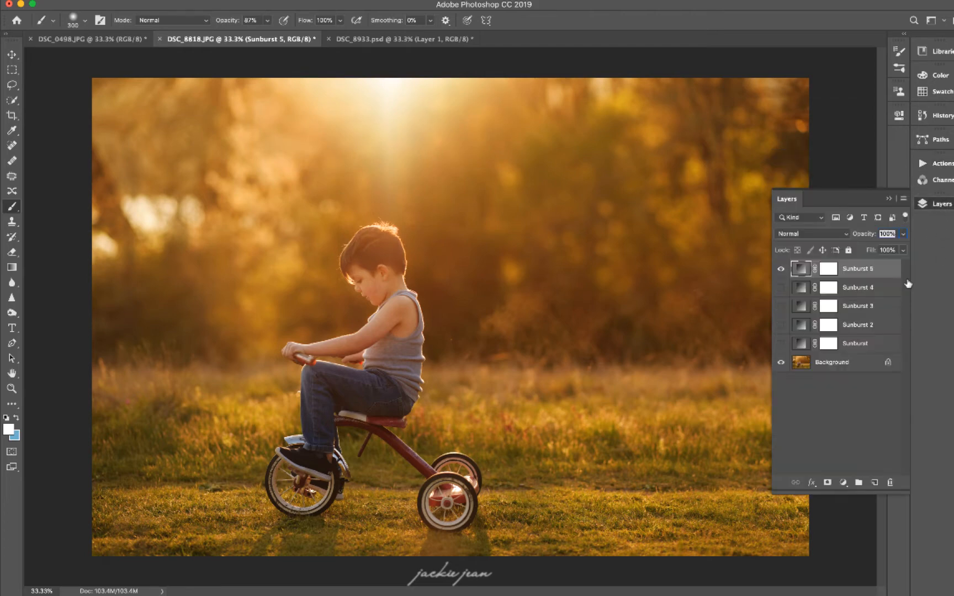
- Move the Sunburst 5 gradient glow toward the upper right of the photo
{"action": "double_click", "coordinate": [802, 269]}
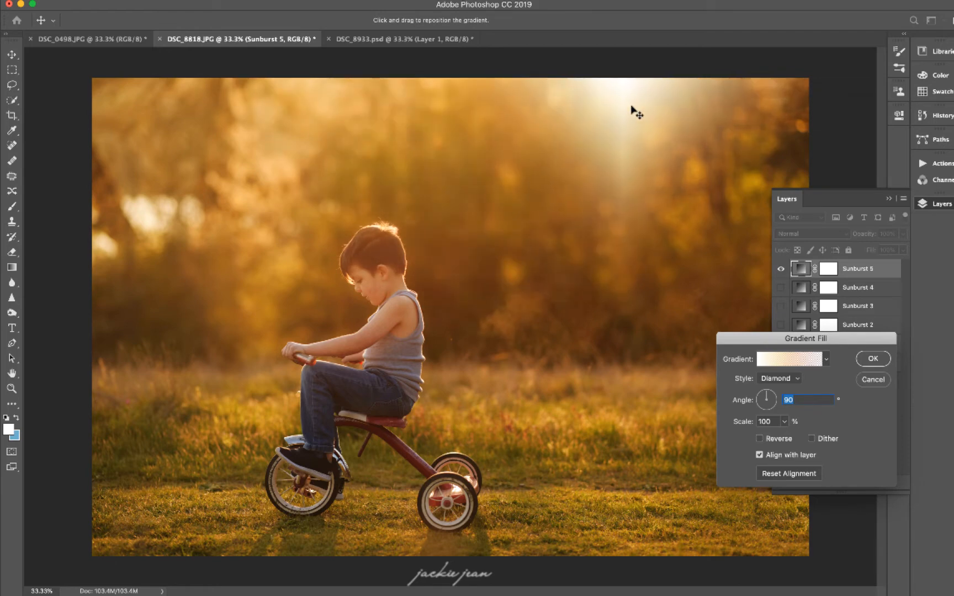
{"action": "left_click_drag", "start_coordinate": [635, 111], "coordinate": [273, 108]}
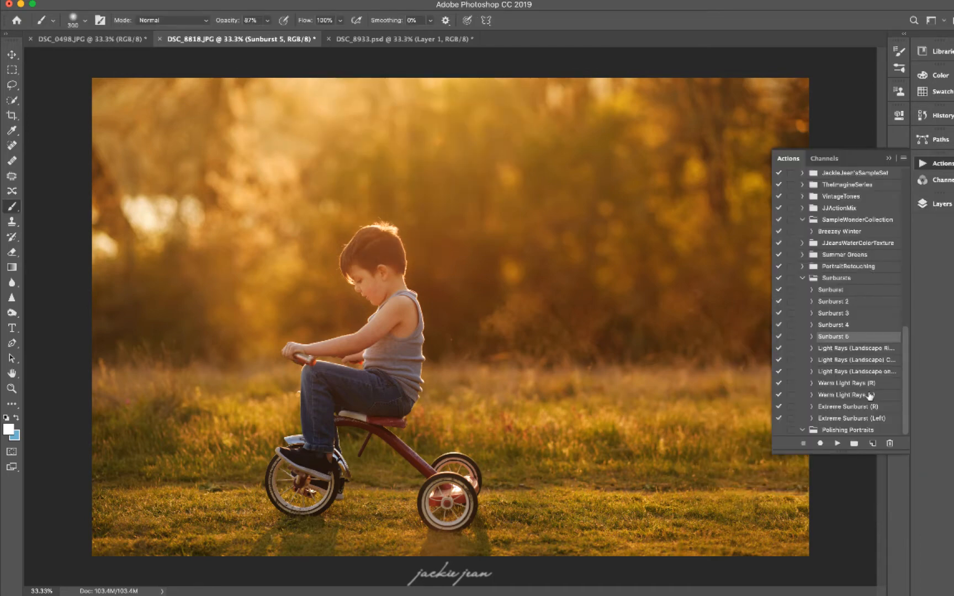
{"action": "mouse_move", "coordinate": [863, 419]}
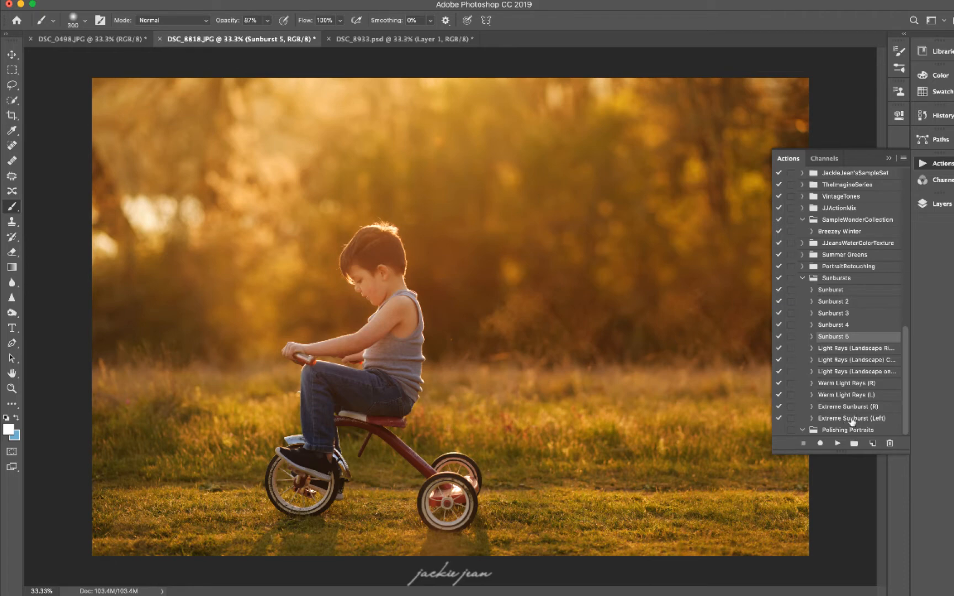
- Play Sunburst again as a Radial gradient fill at 288% scale
{"action": "left_click", "coordinate": [854, 418]}
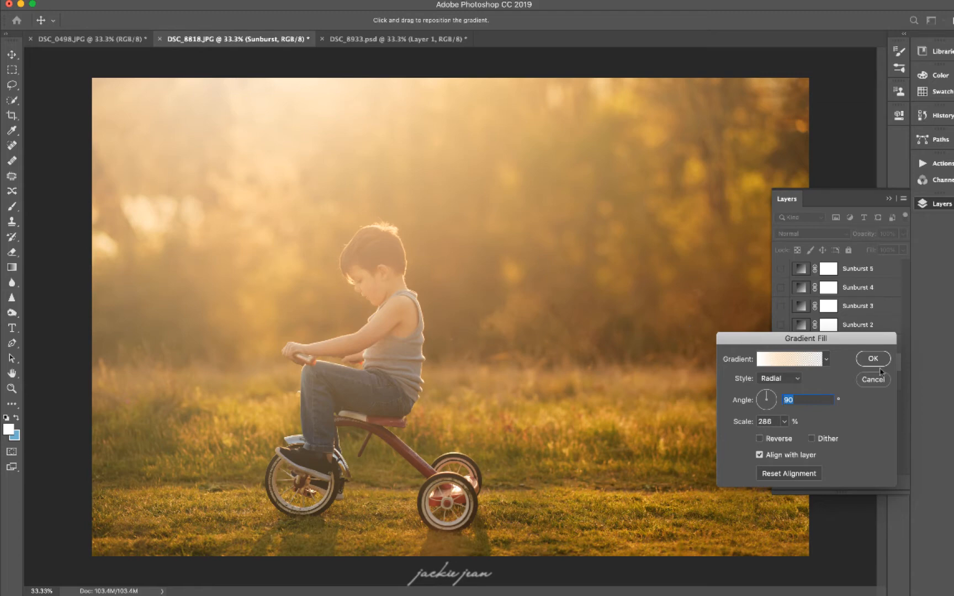
{"action": "left_click", "coordinate": [873, 359]}
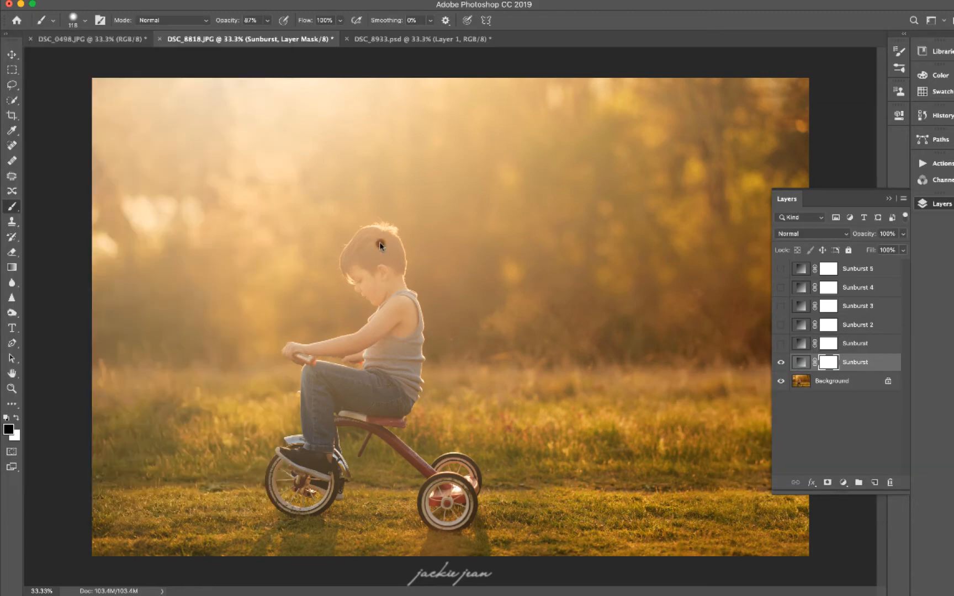
- Paint black on the Sunburst mask over the boy and foreground with a much larger soft brush
{"action": "left_click_drag", "start_coordinate": [383, 246], "coordinate": [356, 250]}
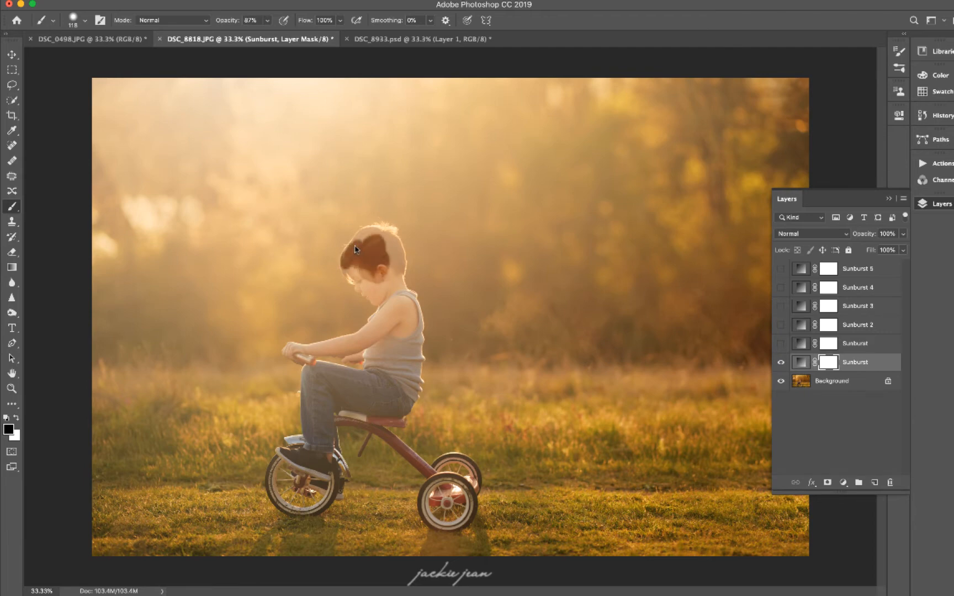
{"action": "left_click_drag", "start_coordinate": [356, 249], "coordinate": [392, 246]}
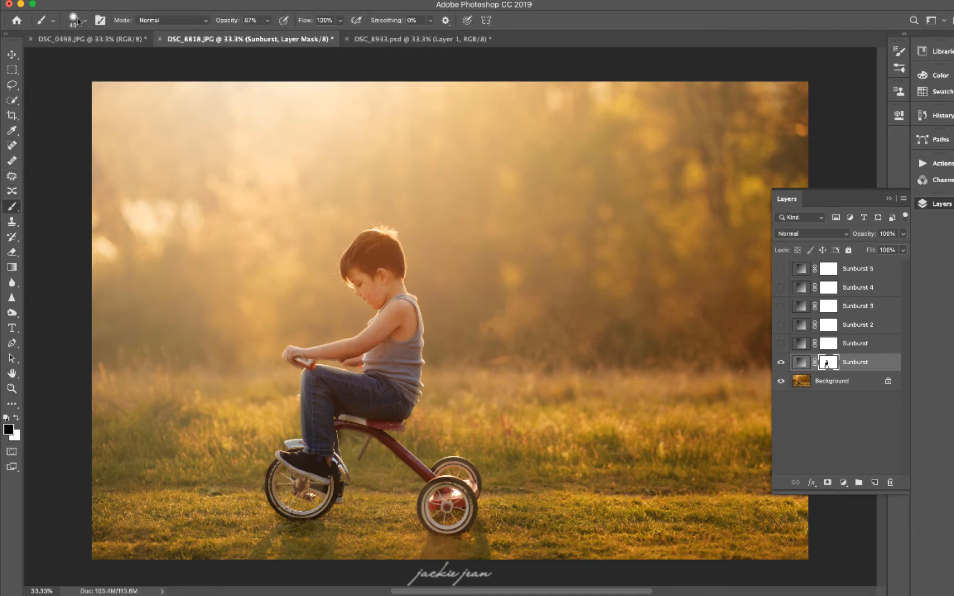
{"action": "left_click", "coordinate": [85, 20]}
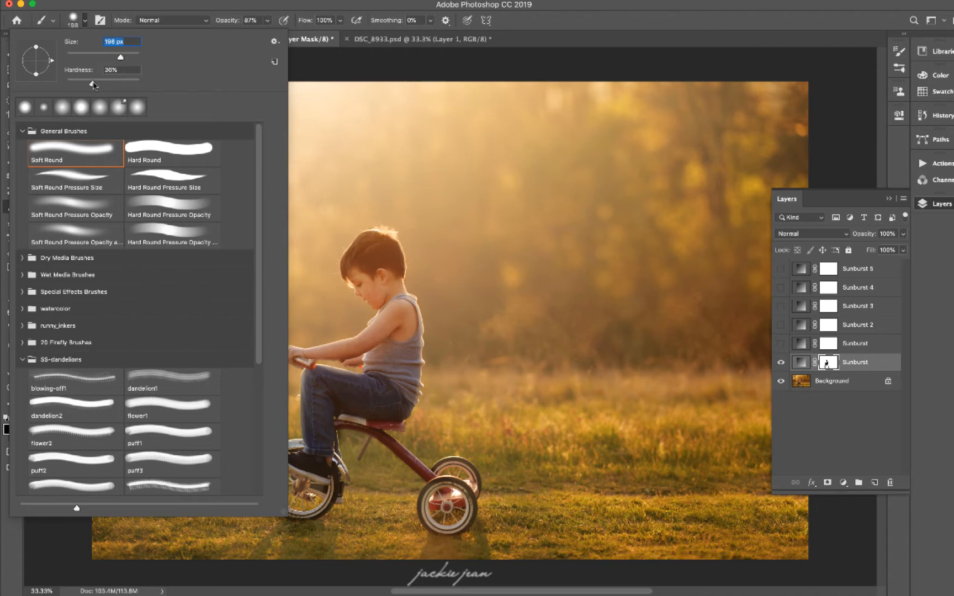
{"action": "left_click_drag", "start_coordinate": [122, 69], "coordinate": [66, 69]}
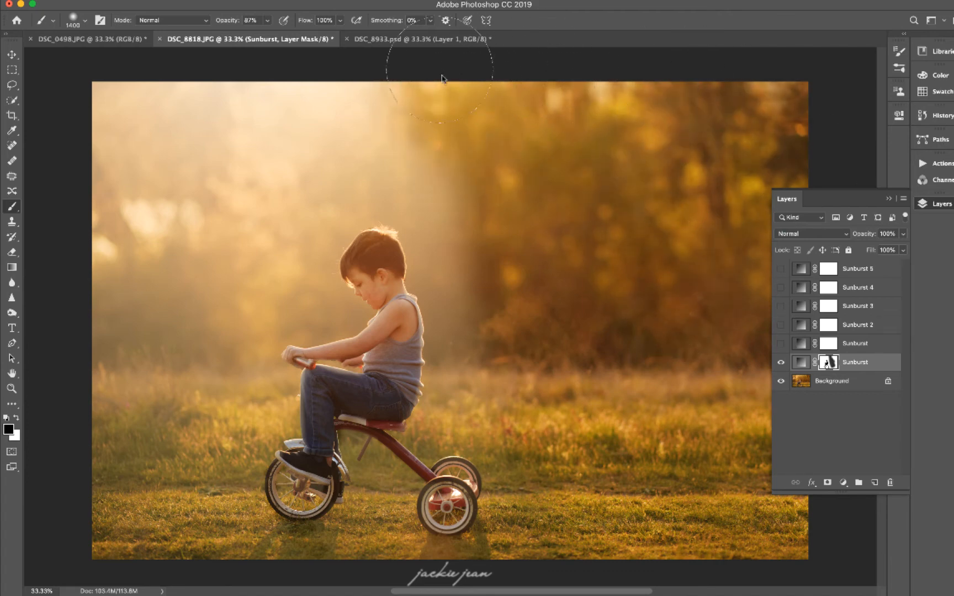
{"action": "mouse_move", "coordinate": [134, 73]}
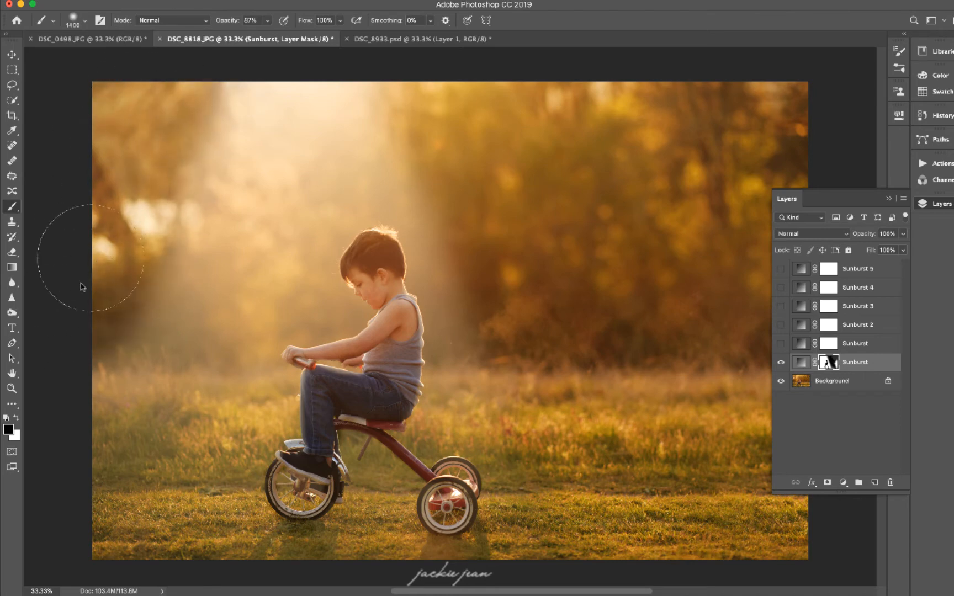
{"action": "mouse_move", "coordinate": [109, 236]}
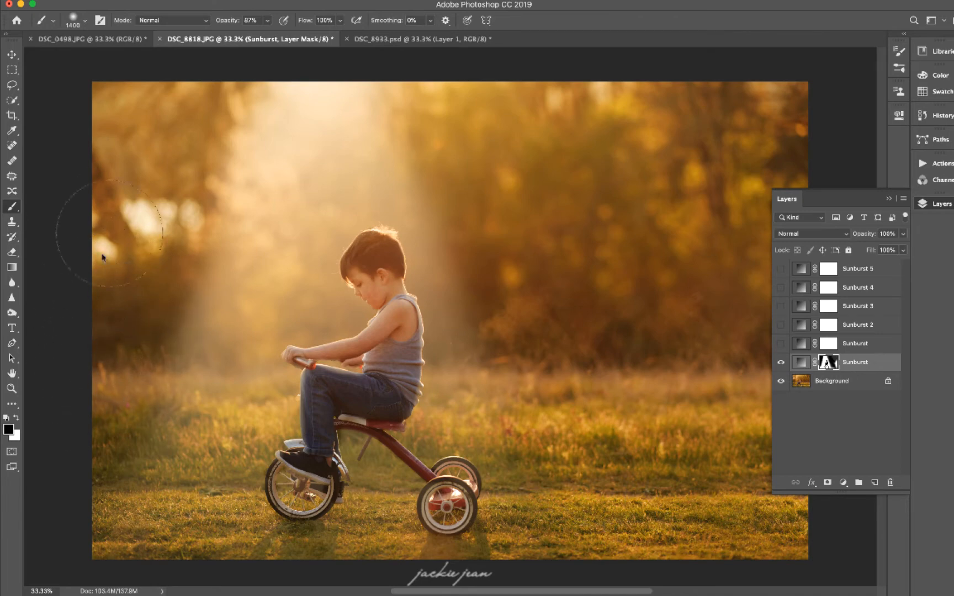
{"action": "mouse_move", "coordinate": [496, 254]}
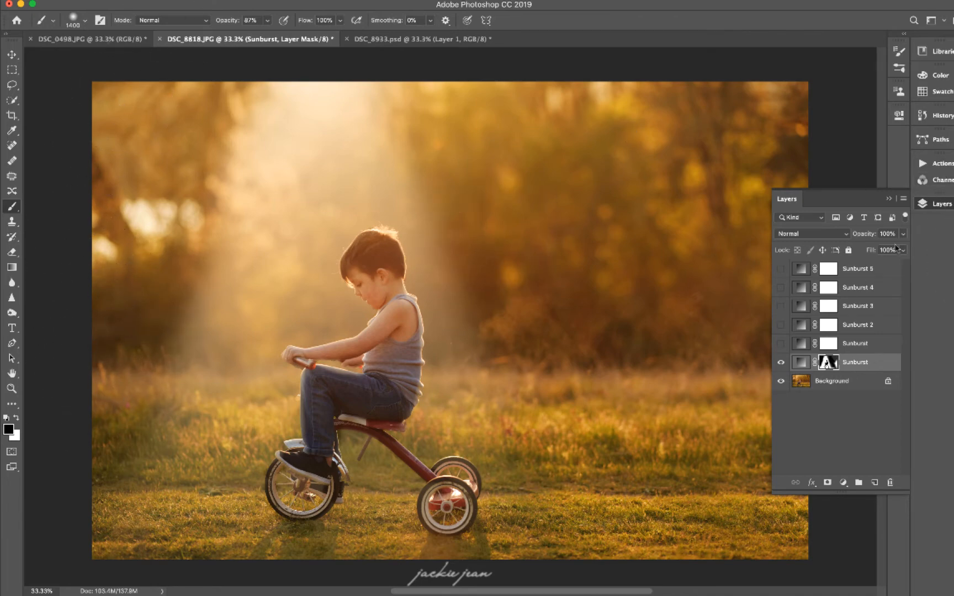
- Drop the light-beam layer's opacity to 0% and bring it back up to about 78%
{"action": "left_click_drag", "start_coordinate": [889, 235], "coordinate": [848, 248]}
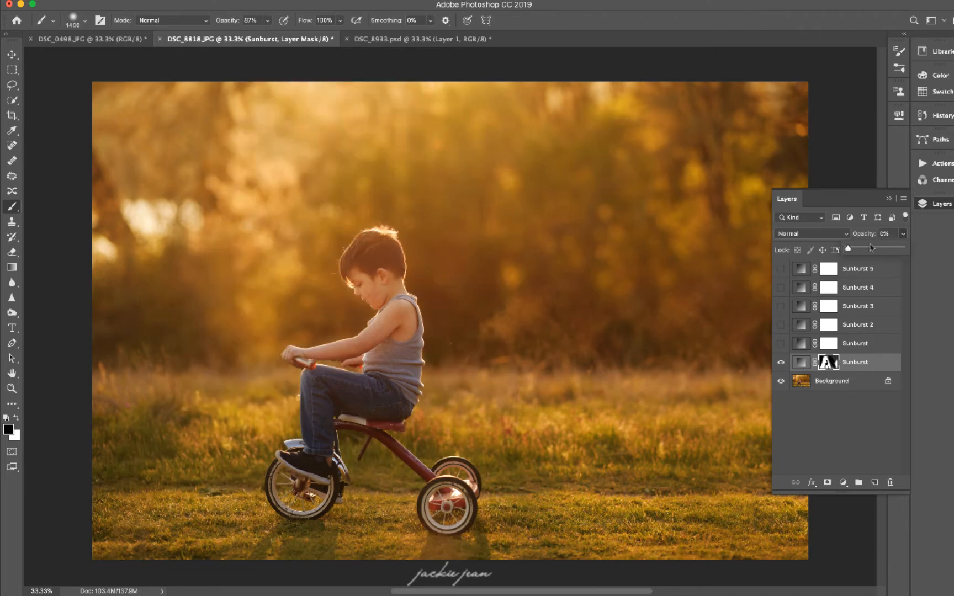
{"action": "left_click_drag", "start_coordinate": [847, 248], "coordinate": [879, 248]}
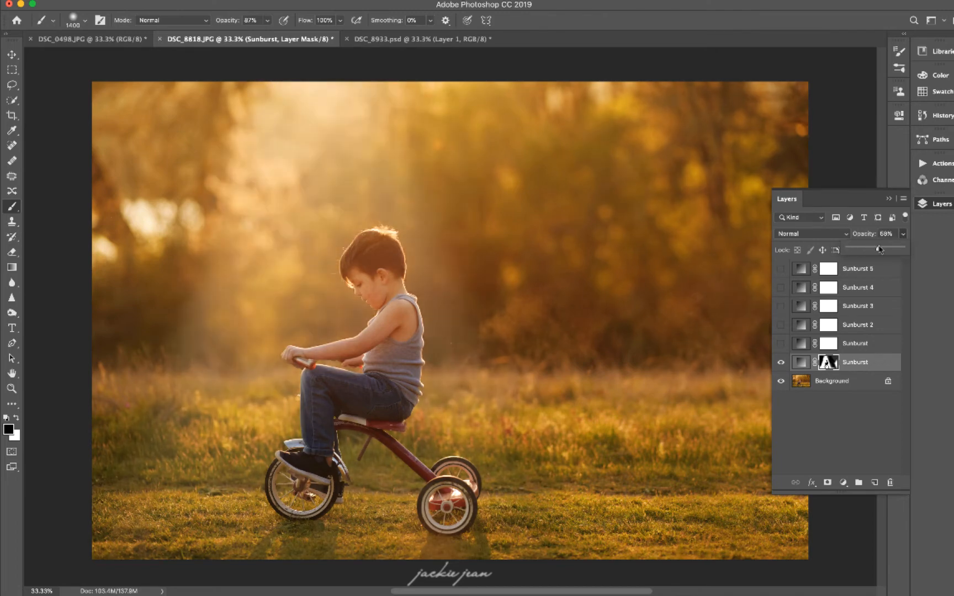
{"action": "left_click_drag", "start_coordinate": [879, 248], "coordinate": [886, 249]}
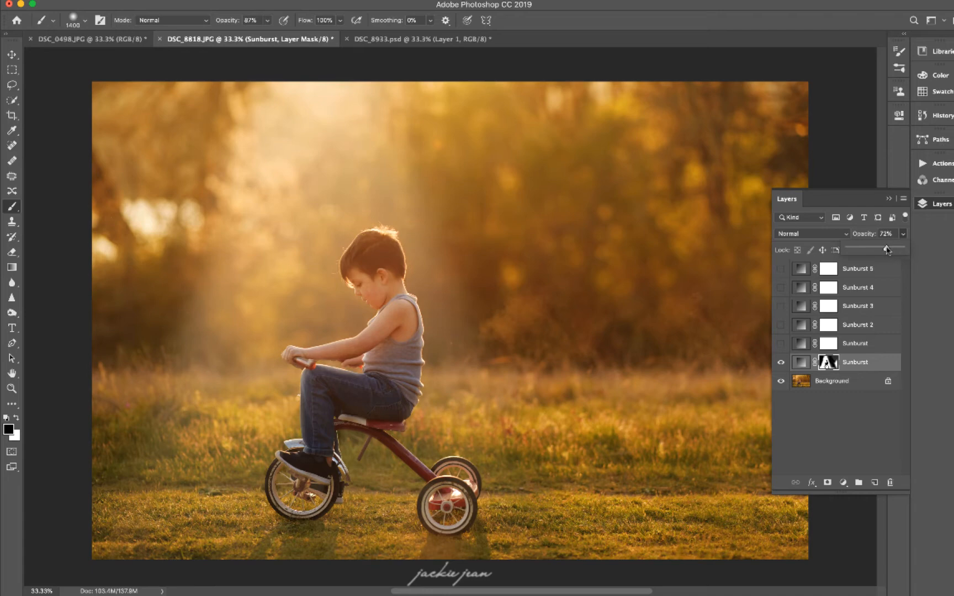
{"action": "left_click_drag", "start_coordinate": [888, 250], "coordinate": [887, 248]}
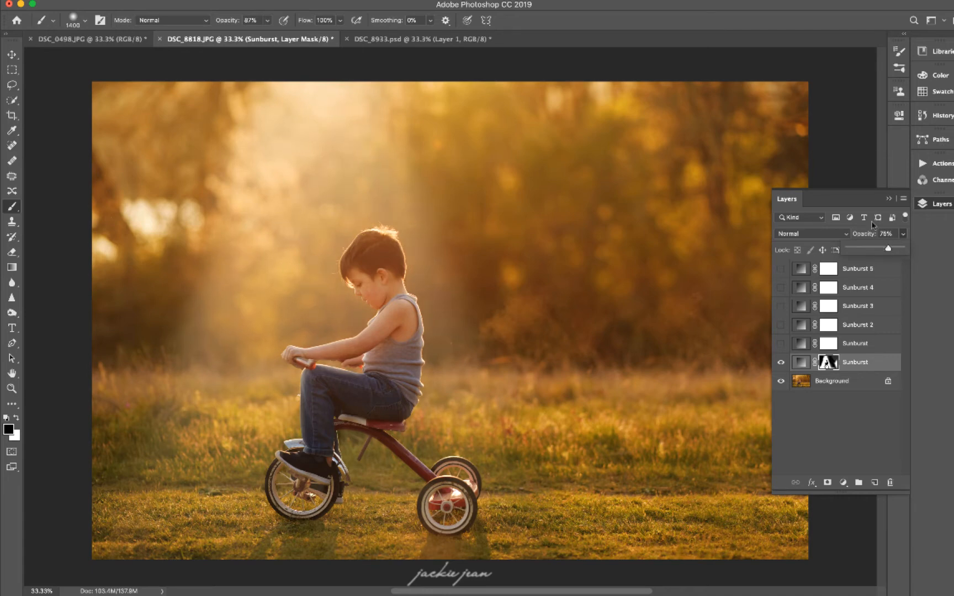
{"action": "left_click", "coordinate": [941, 116]}
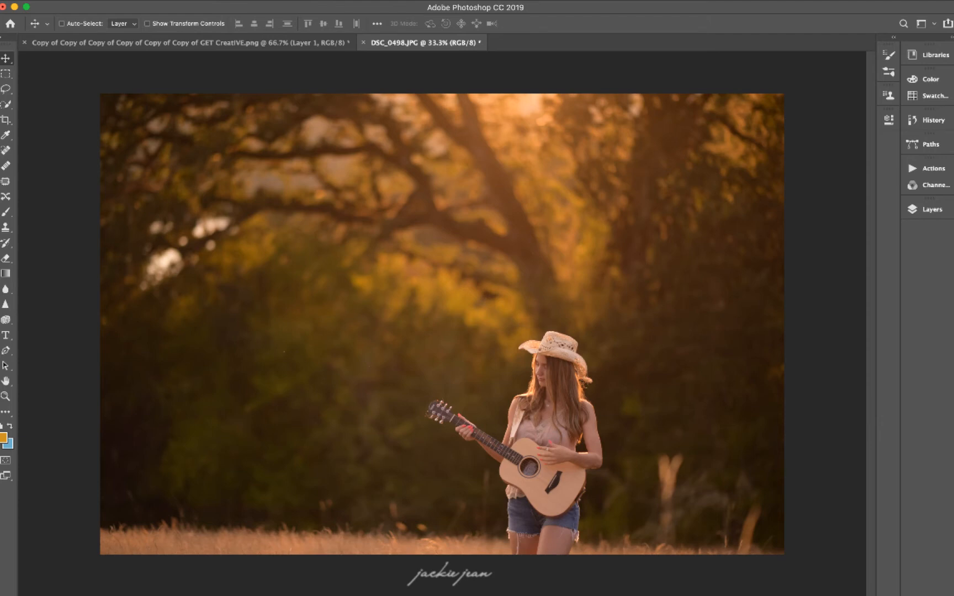
- Play the Light Rays (Landscape) Top Center action from the Sunbursts set
{"action": "left_click", "coordinate": [927, 169]}
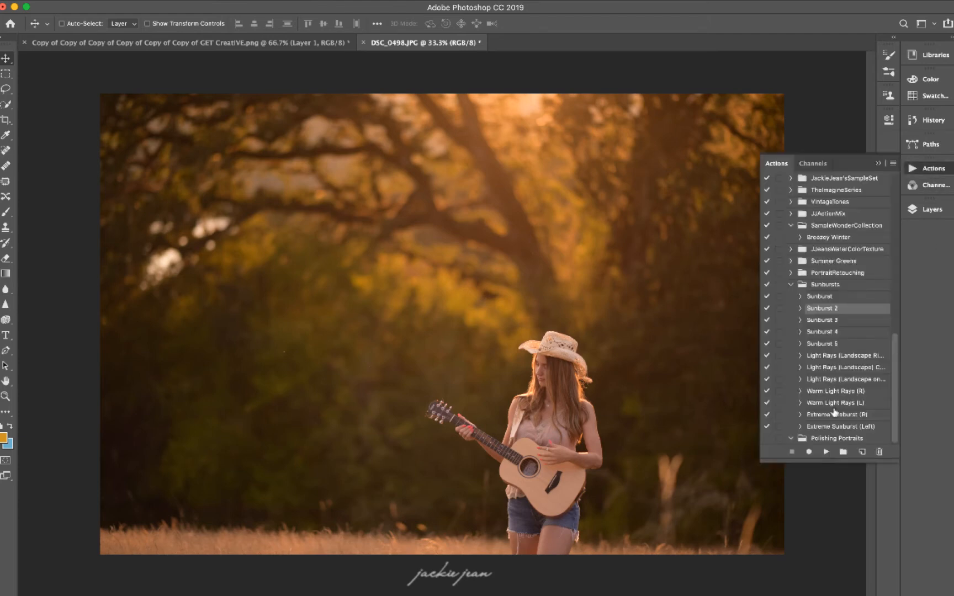
{"action": "mouse_move", "coordinate": [871, 399]}
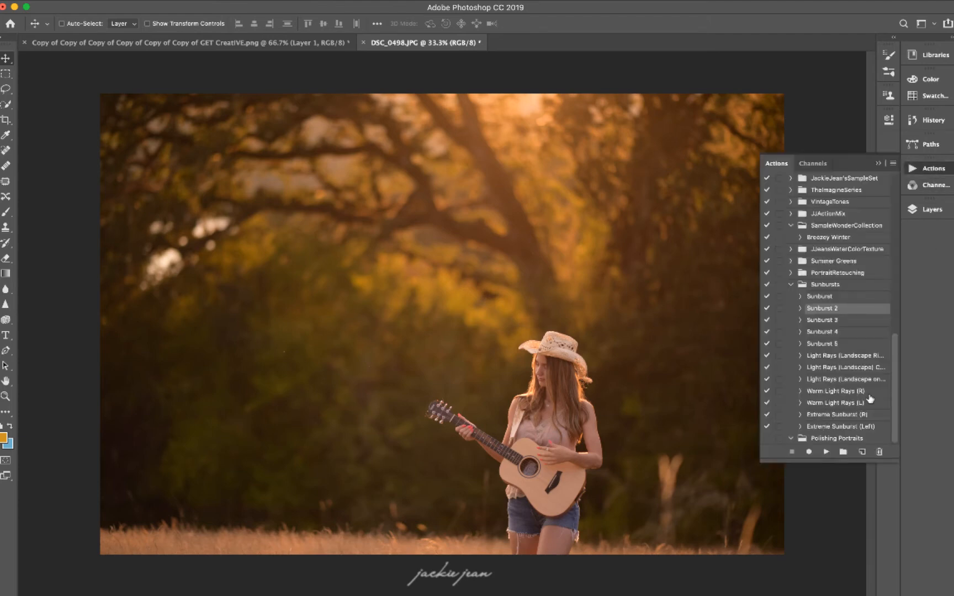
{"action": "mouse_move", "coordinate": [522, 102]}
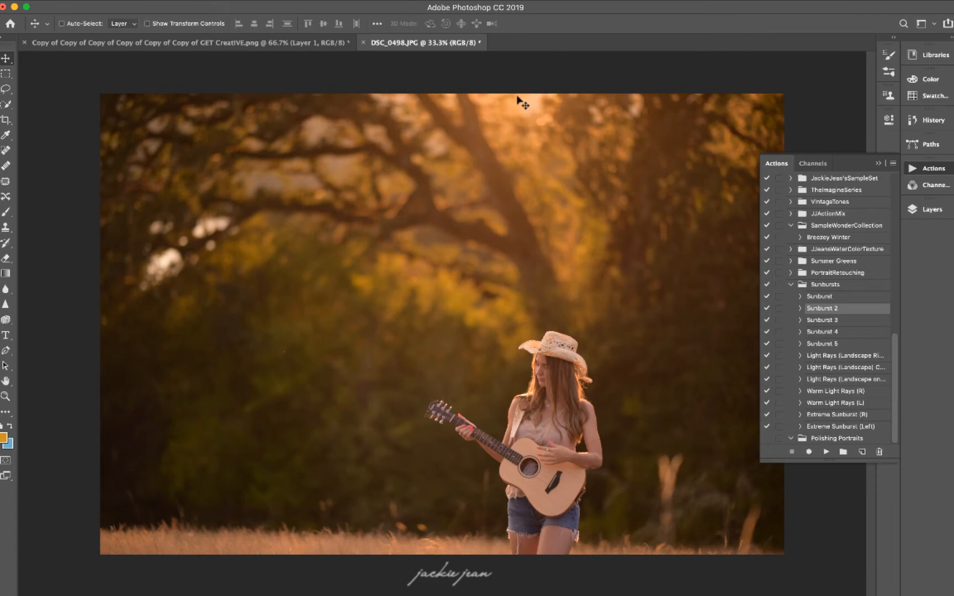
{"action": "mouse_move", "coordinate": [552, 144]}
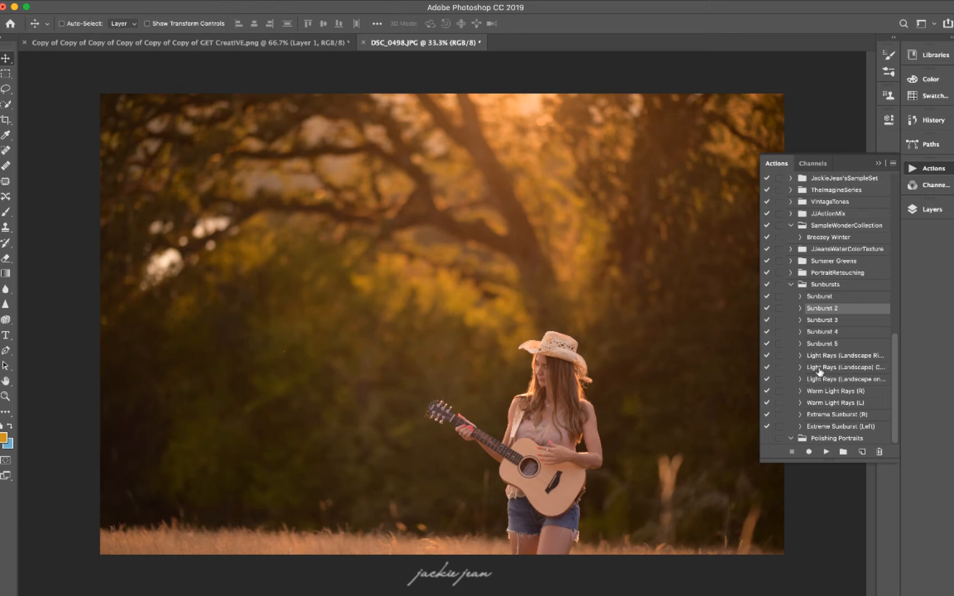
{"action": "left_click", "coordinate": [846, 368]}
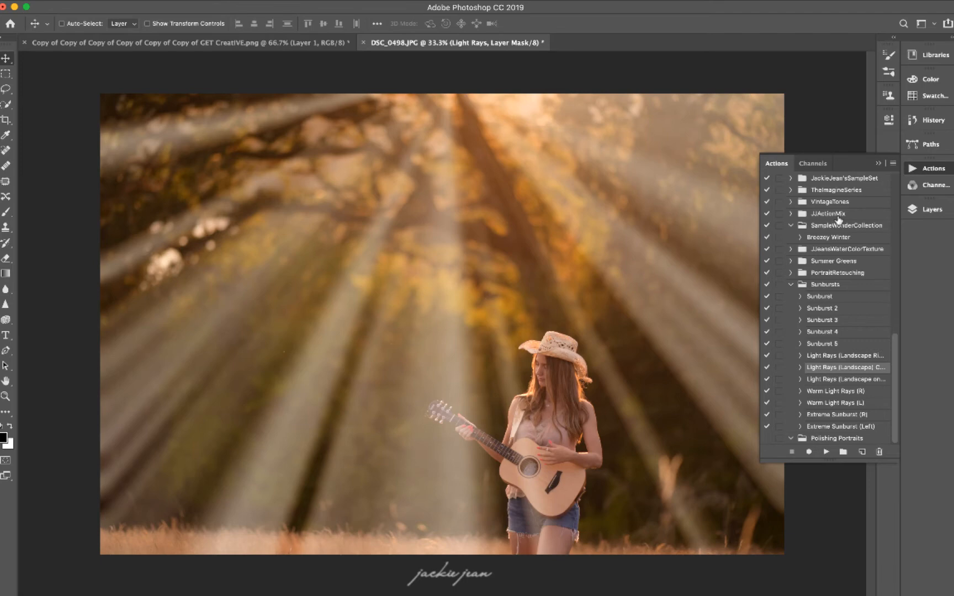
{"action": "mouse_move", "coordinate": [443, 182]}
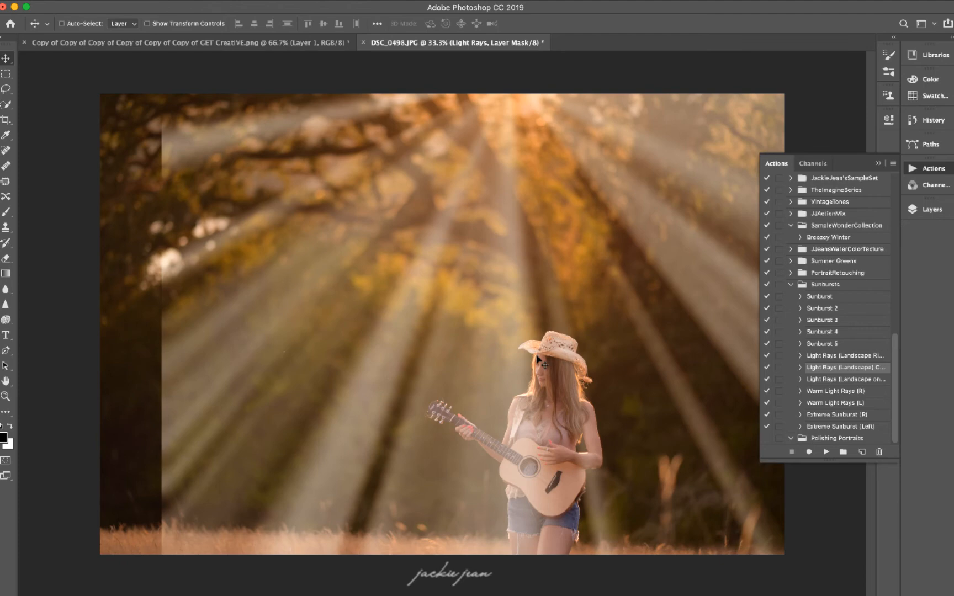
{"action": "left_click", "coordinate": [931, 210]}
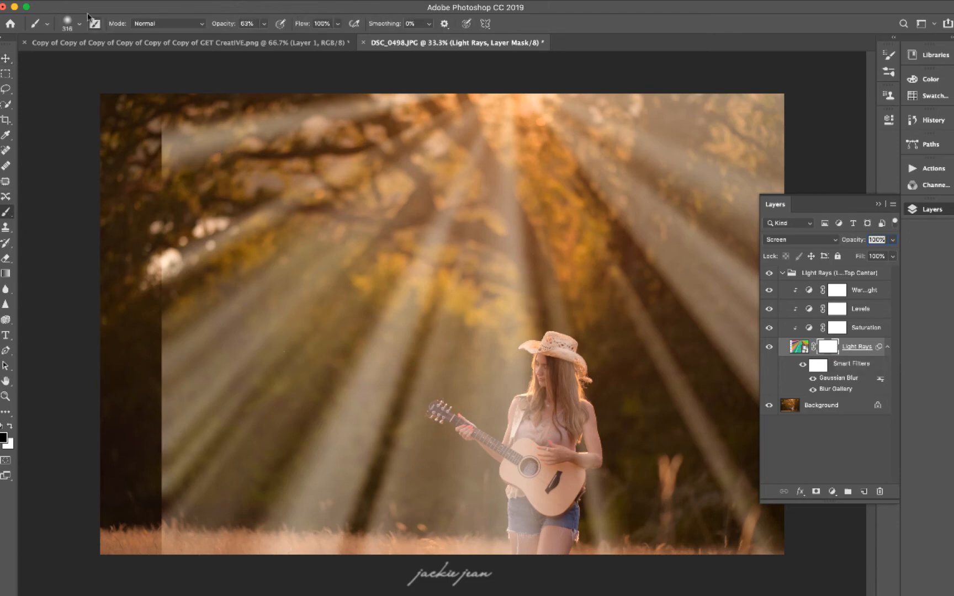
- Paint a soft black brush at 63% over the rays' hard left edge, then hide the layer to compare
{"action": "left_click", "coordinate": [79, 23]}
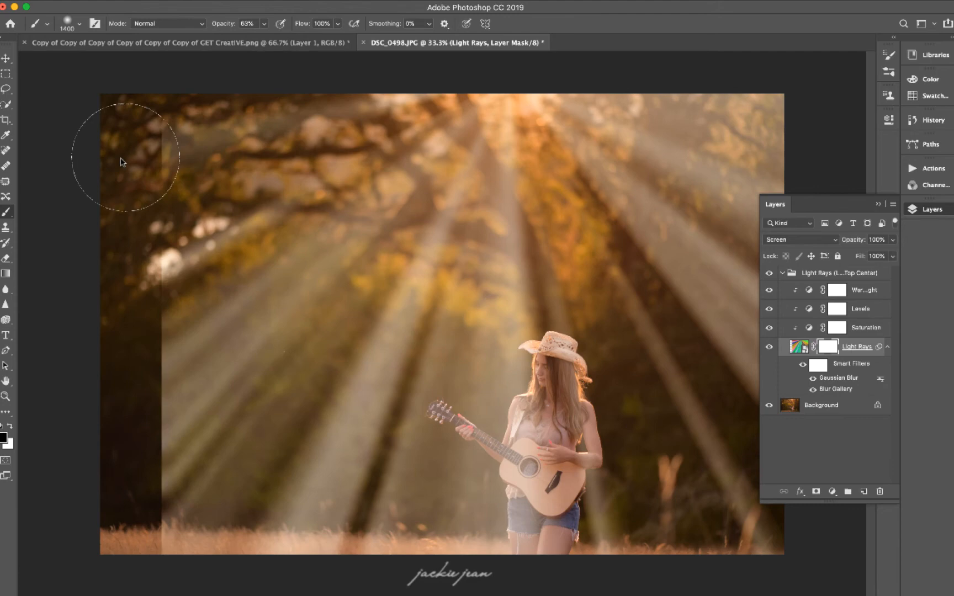
{"action": "left_click_drag", "start_coordinate": [122, 161], "coordinate": [121, 304]}
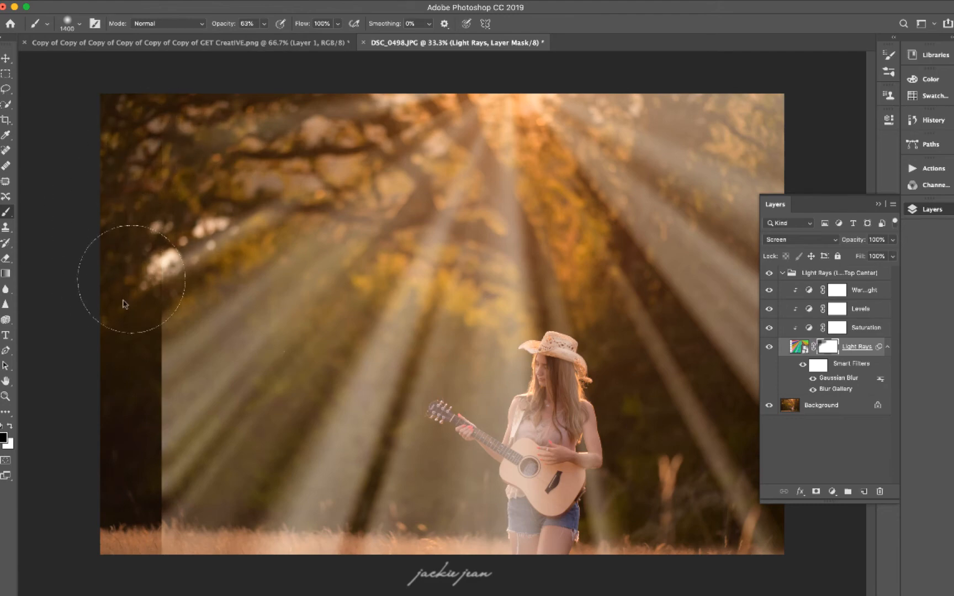
{"action": "left_click_drag", "start_coordinate": [124, 305], "coordinate": [157, 337]}
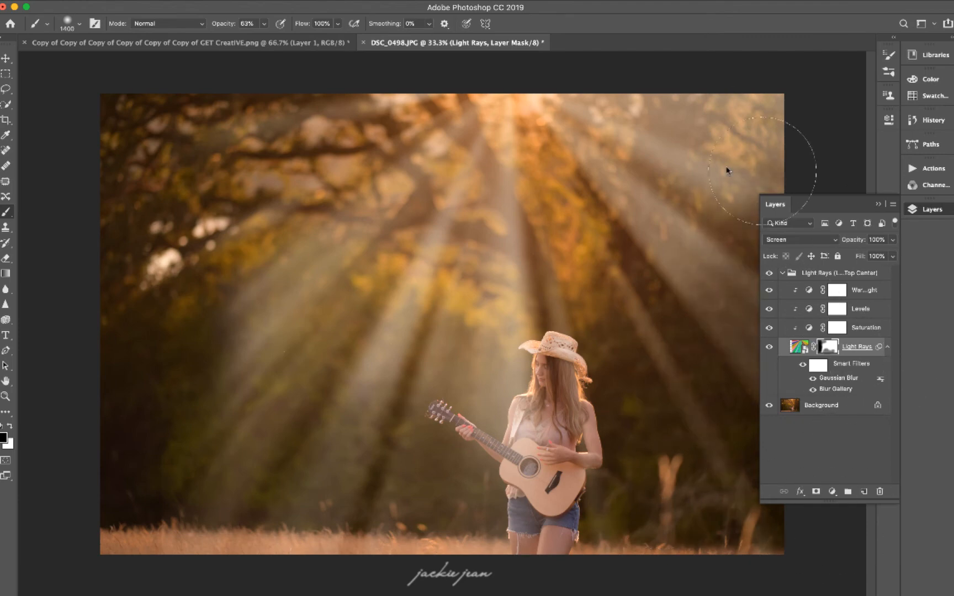
{"action": "mouse_move", "coordinate": [675, 367]}
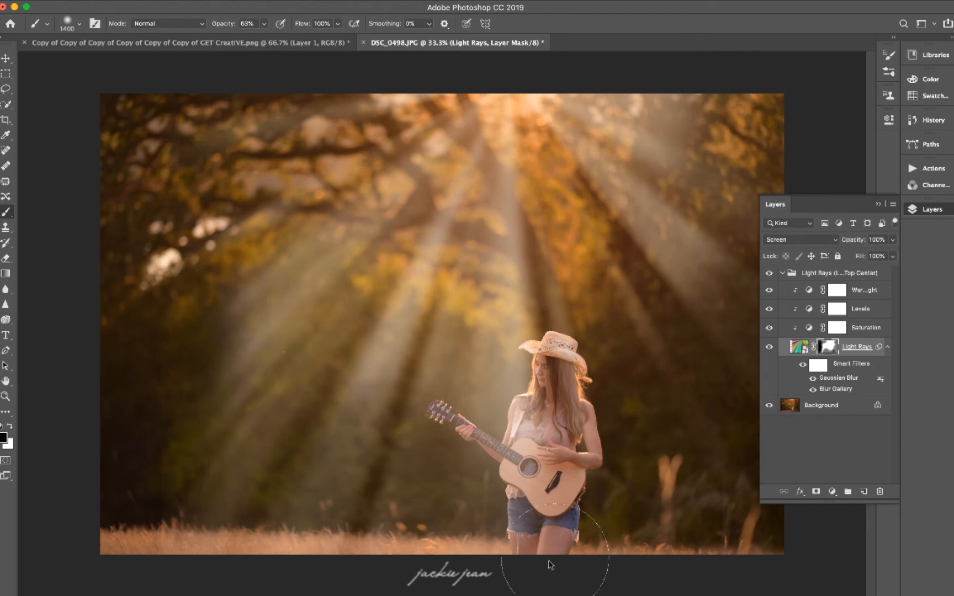
{"action": "mouse_move", "coordinate": [209, 166]}
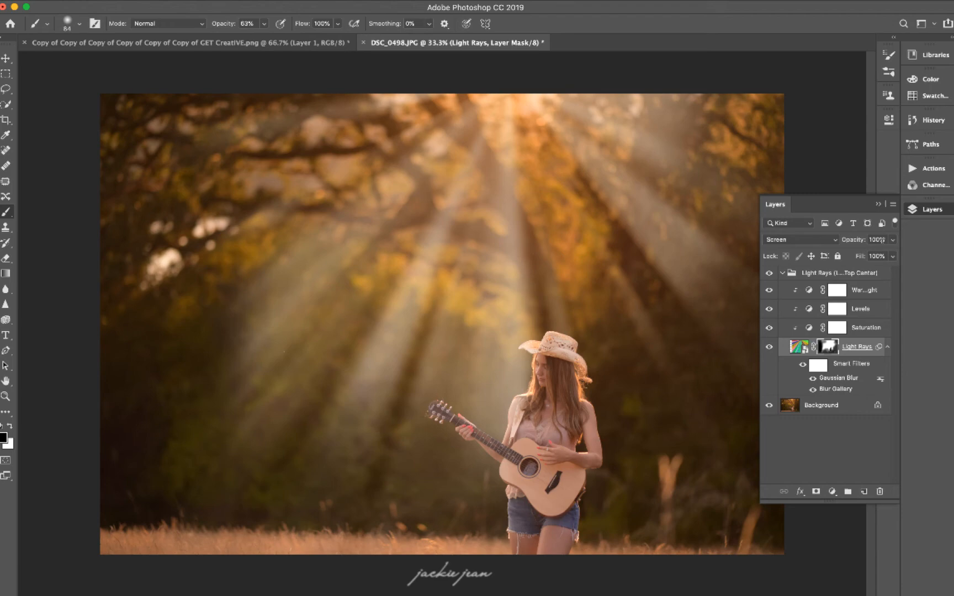
{"action": "left_click", "coordinate": [769, 347]}
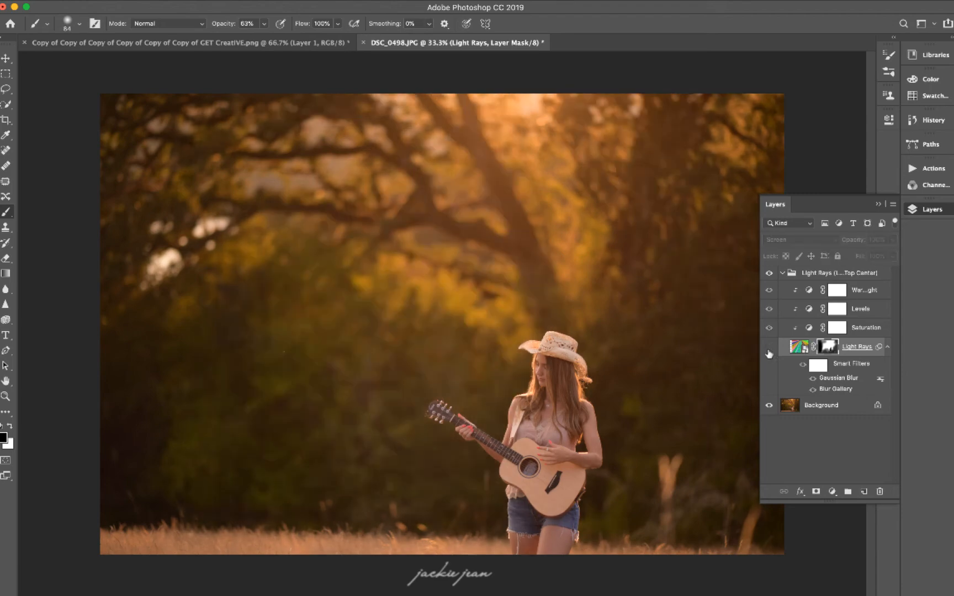
- Show the rays again and duplicate the Warm Light adjustment as Warm Light copy
{"action": "left_click", "coordinate": [769, 353]}
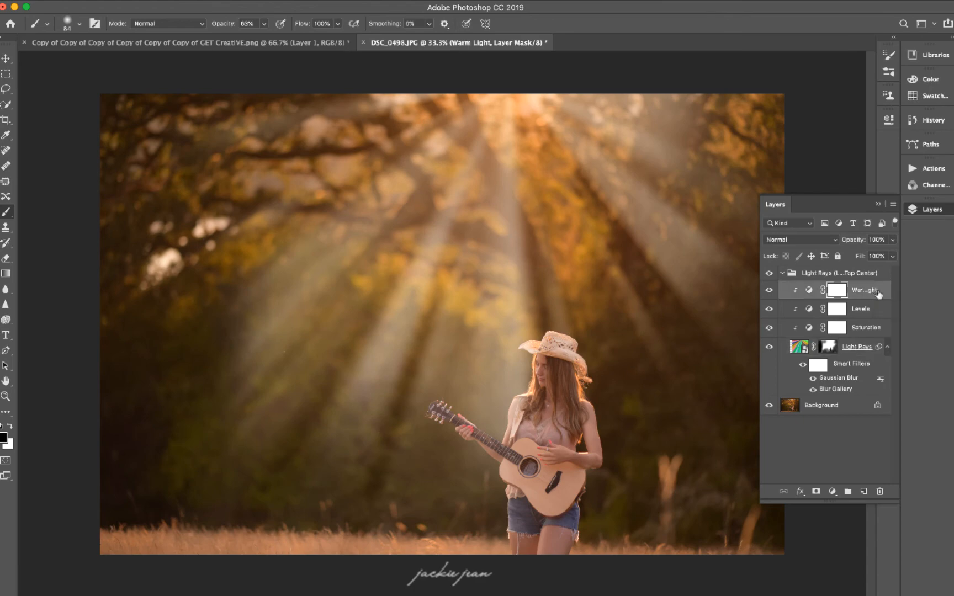
{"action": "left_click", "coordinate": [769, 290]}
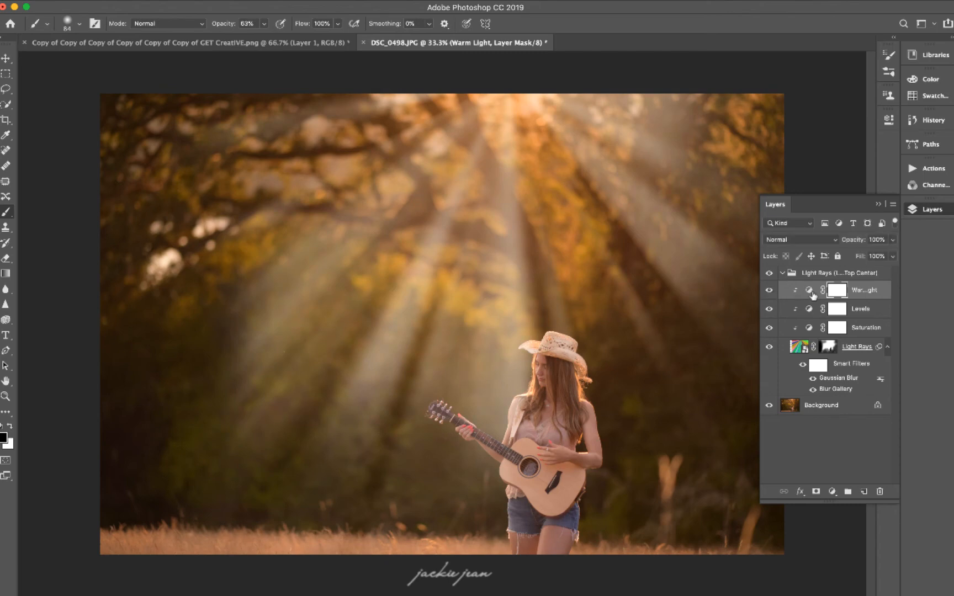
{"action": "mouse_move", "coordinate": [812, 294]}
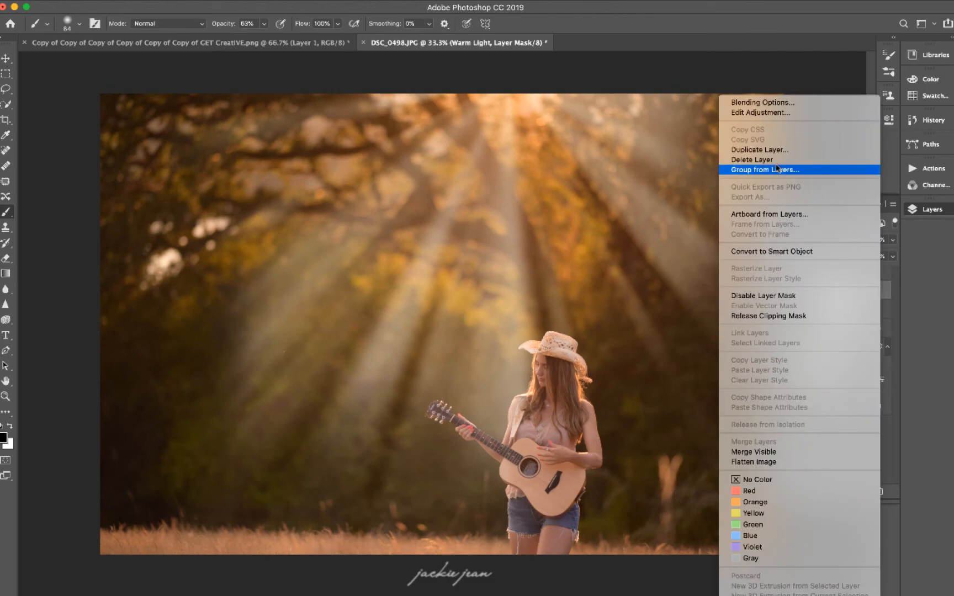
{"action": "left_click", "coordinate": [760, 149]}
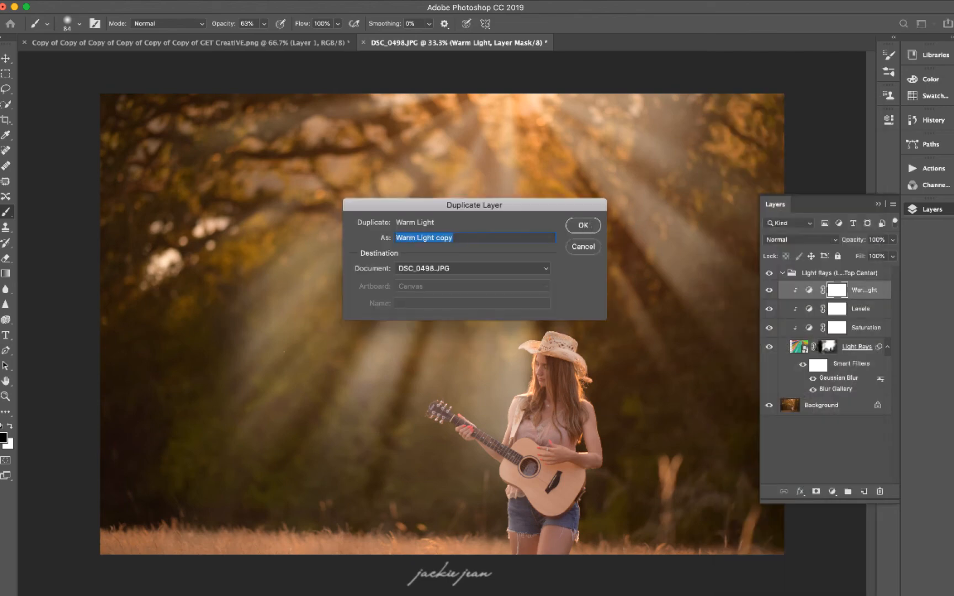
{"action": "left_click", "coordinate": [582, 225]}
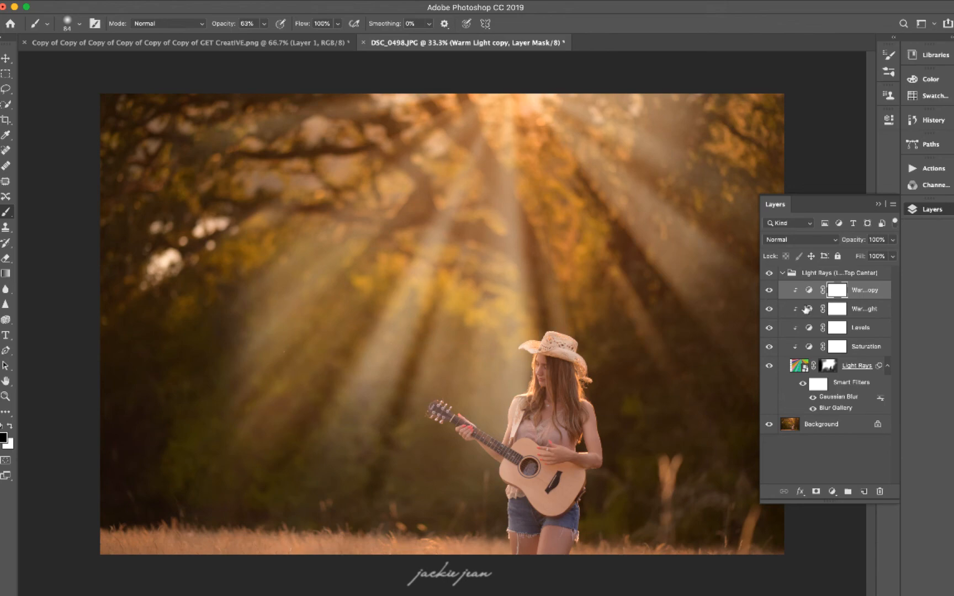
{"action": "mouse_move", "coordinate": [860, 299]}
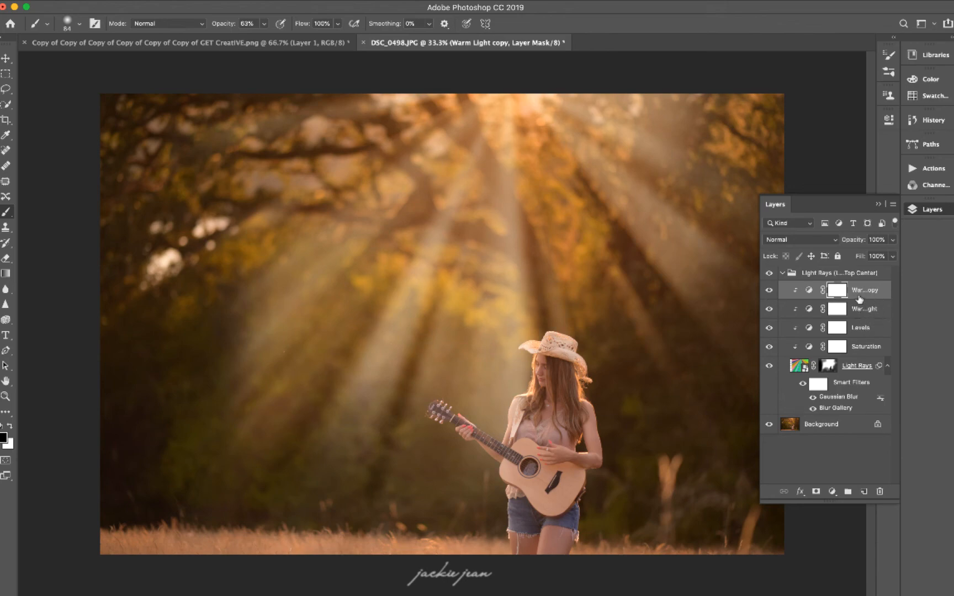
{"action": "mouse_move", "coordinate": [641, 193]}
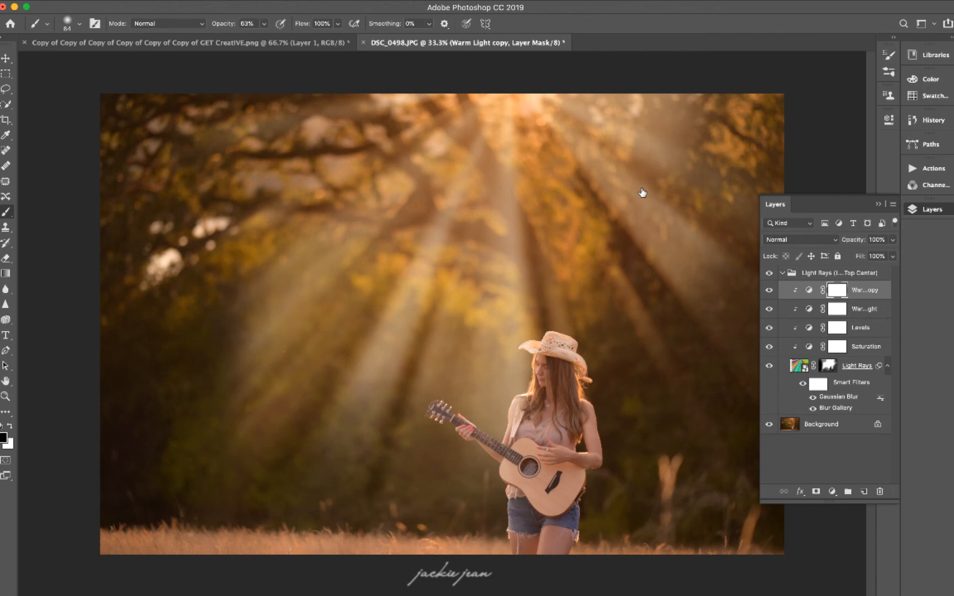
{"action": "mouse_move", "coordinate": [895, 252]}
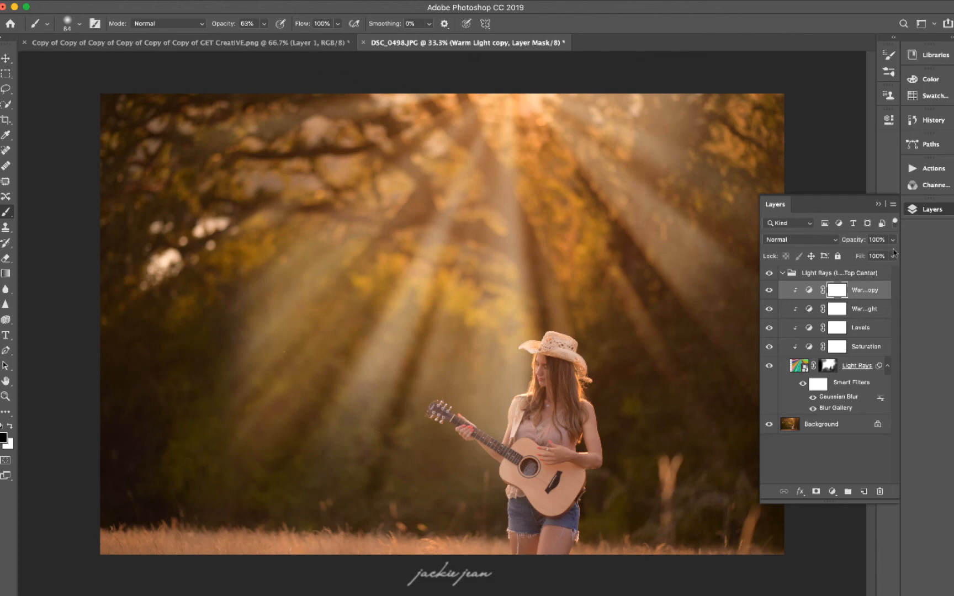
{"action": "left_click", "coordinate": [933, 120]}
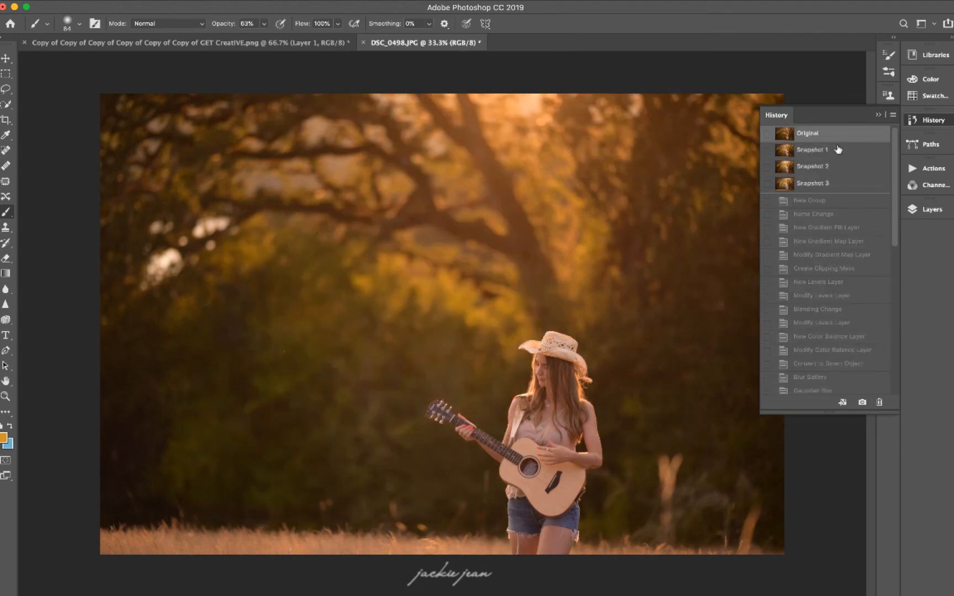
- Return to the latest History state before flattening and opening Camera Raw
{"action": "left_click", "coordinate": [813, 184]}
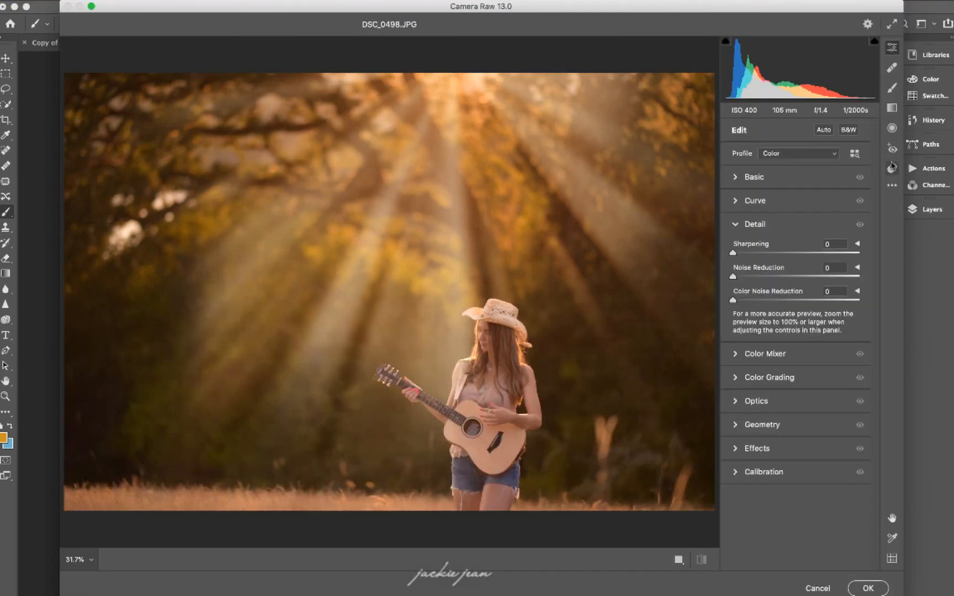
- Preview Dreamy 03 and 06, then apply the Dreamy 09 preset and leave Camera Raw
{"action": "left_click", "coordinate": [892, 168]}
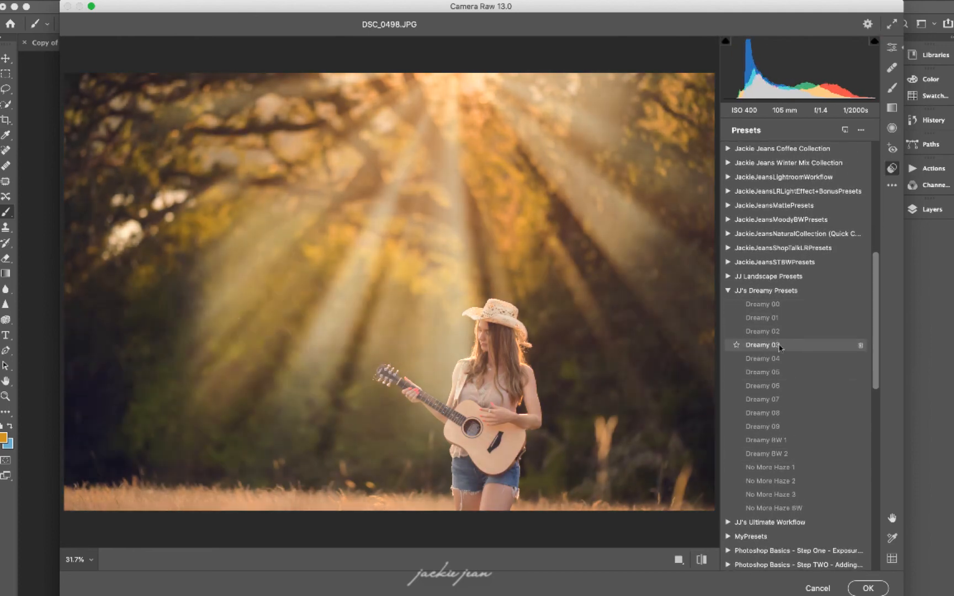
{"action": "left_click", "coordinate": [762, 385]}
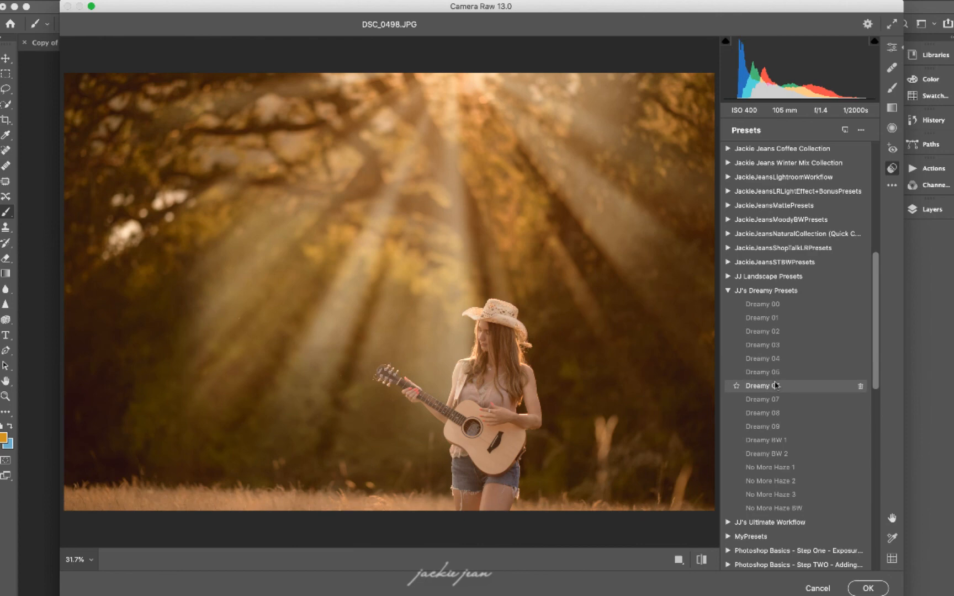
{"action": "left_click", "coordinate": [763, 414]}
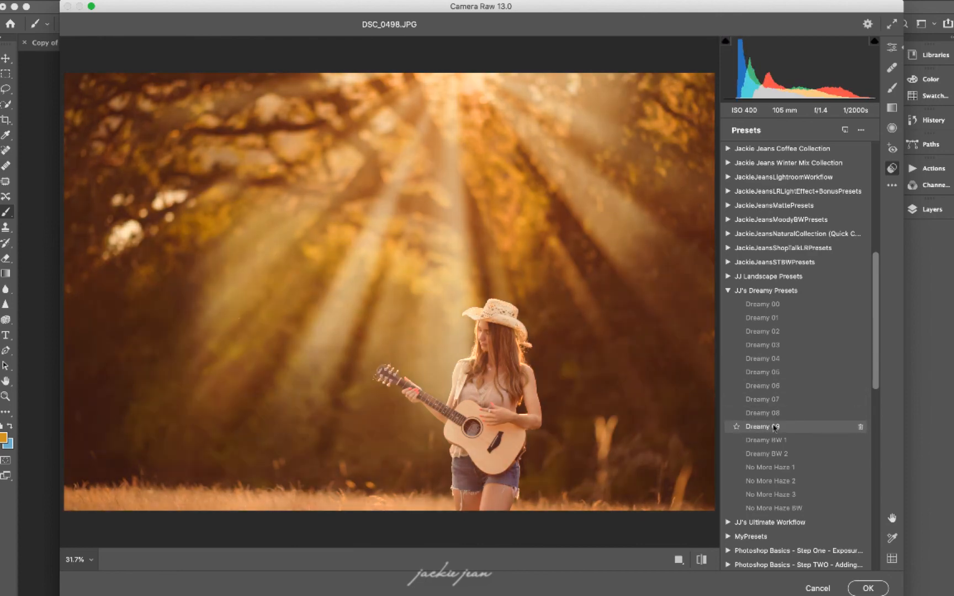
{"action": "left_click", "coordinate": [762, 426]}
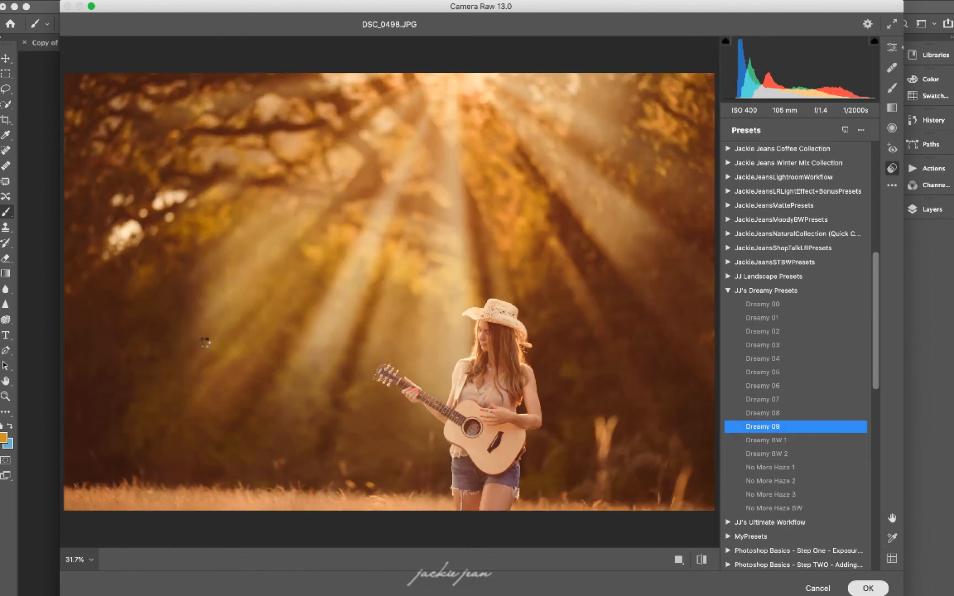
{"action": "left_click", "coordinate": [867, 588]}
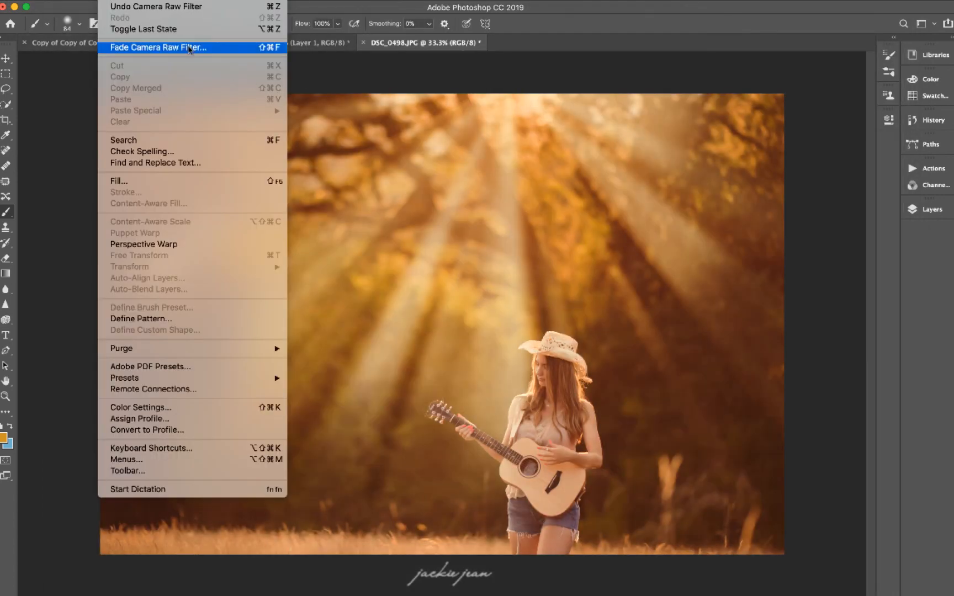
- Fade the Camera Raw Filter to 60% opacity and snapshot the finished look in History
{"action": "left_click", "coordinate": [158, 46]}
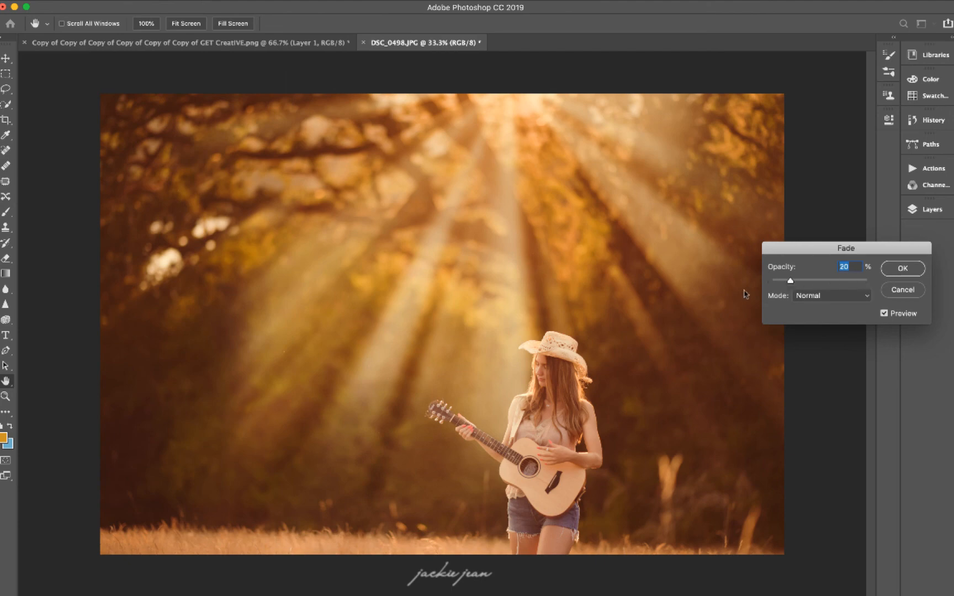
{"action": "left_click_drag", "start_coordinate": [791, 280], "coordinate": [828, 280]}
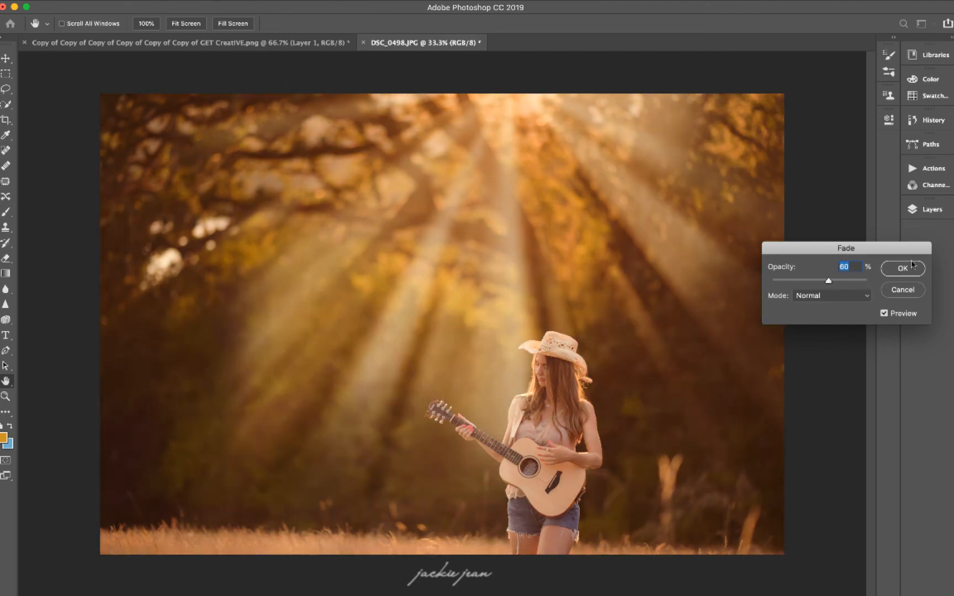
{"action": "left_click", "coordinate": [903, 269]}
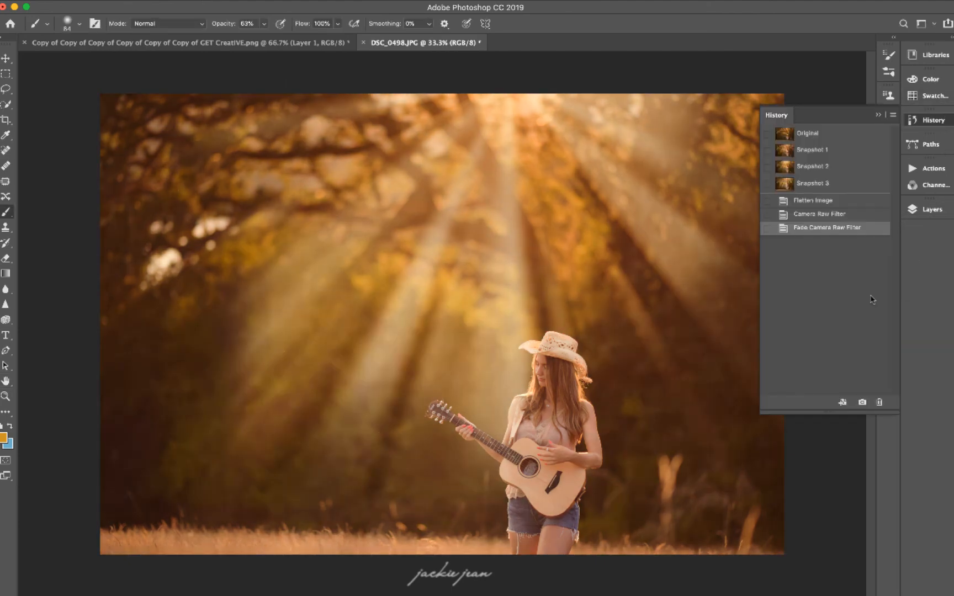
{"action": "left_click", "coordinate": [862, 402]}
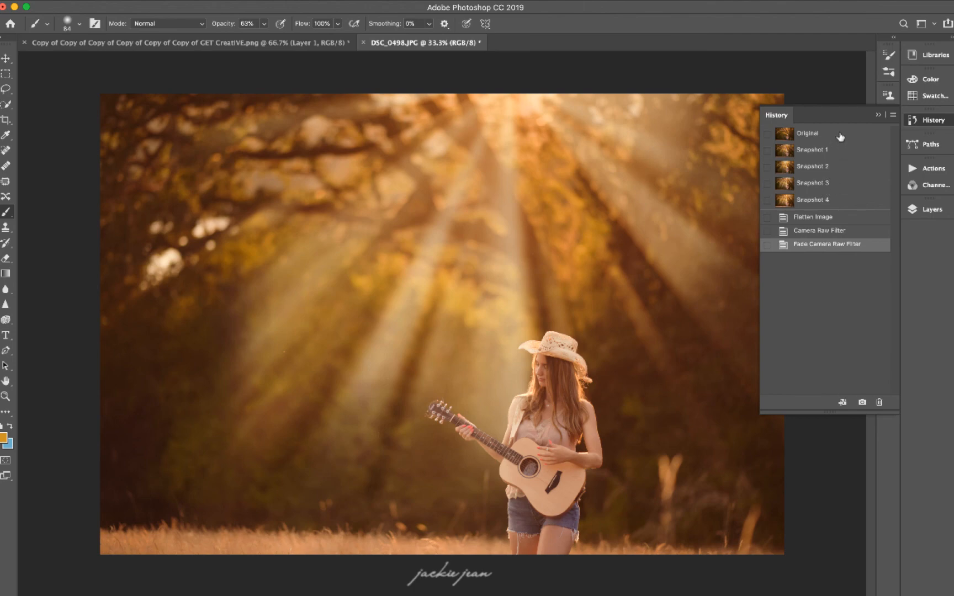